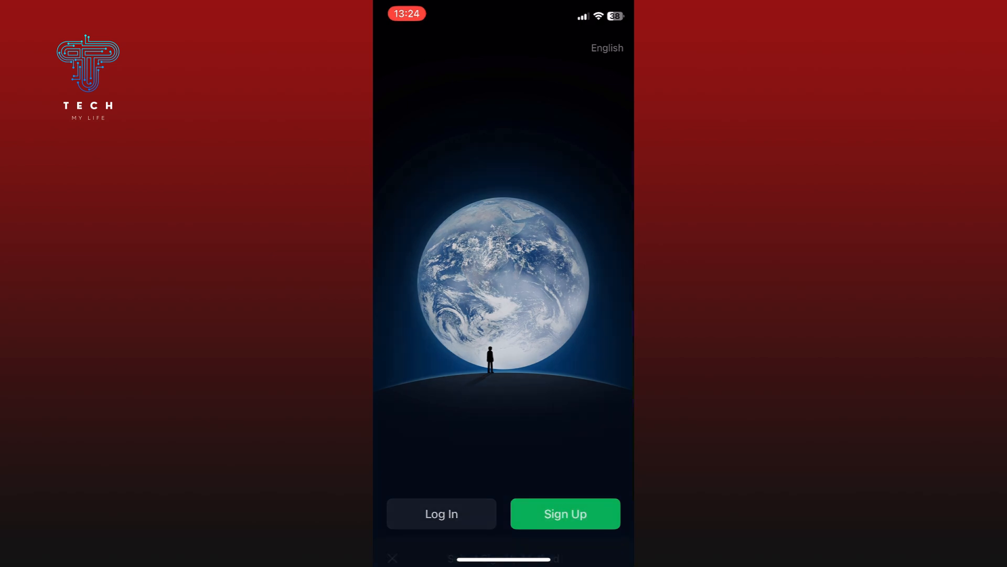
- Begin a new WeChat account using the Sign up with Facebook method
click(564, 513)
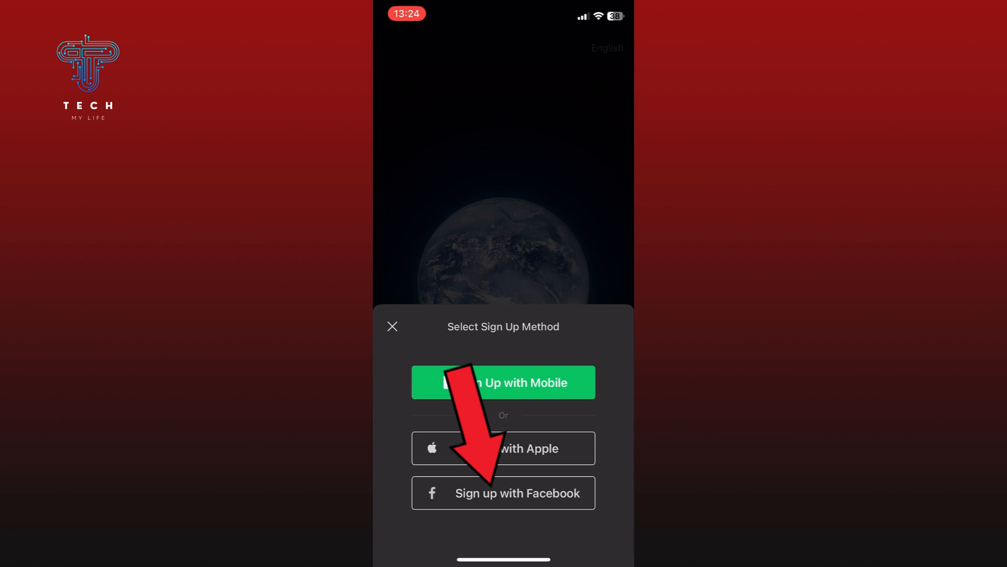
click(503, 492)
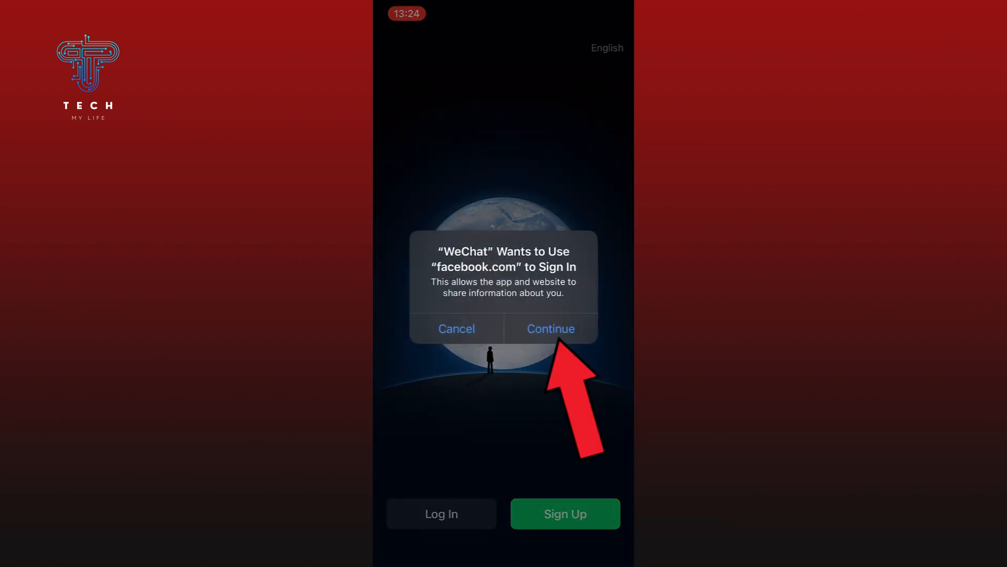
- Allow facebook.com sign-in and continue into WeChat with the existing Facebook account
click(549, 328)
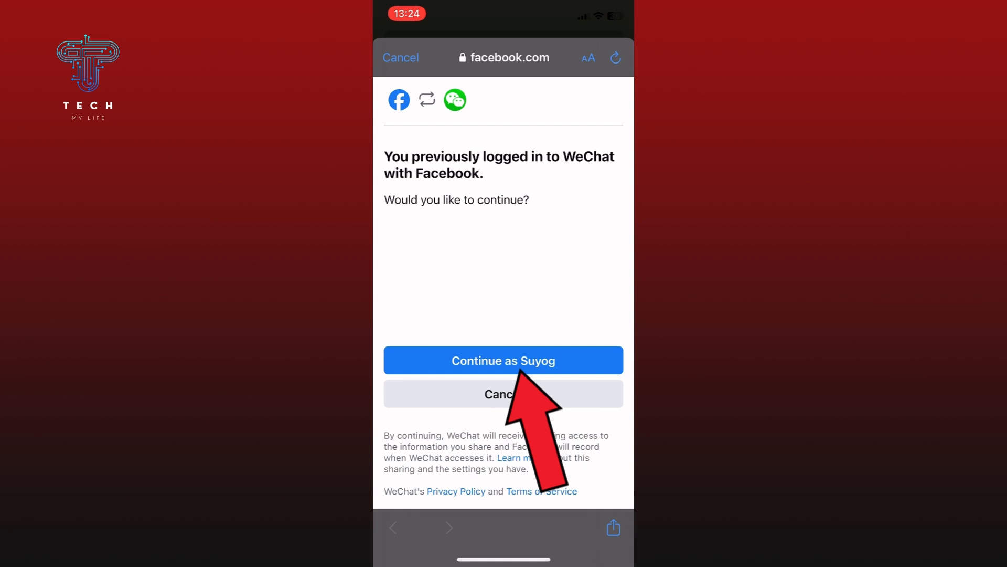
click(504, 359)
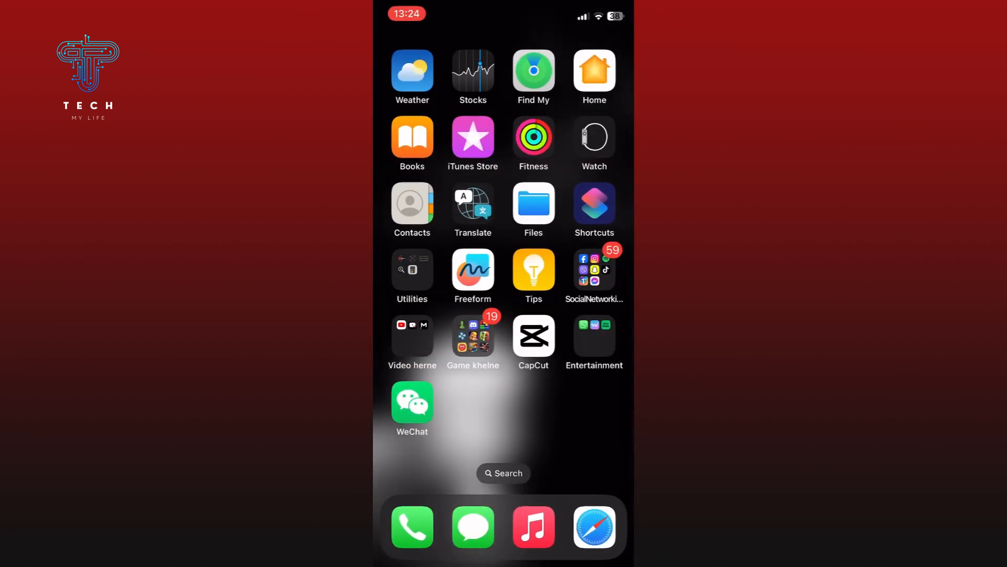